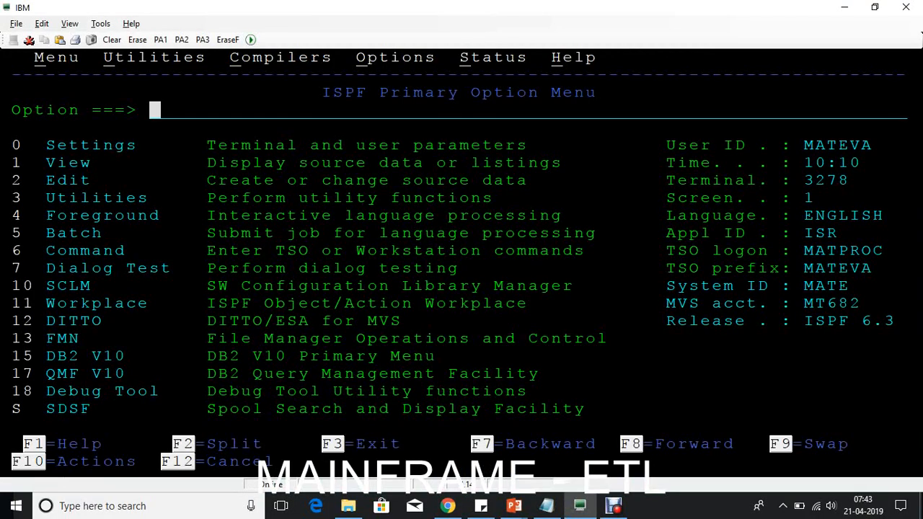
# - Go to ISPF option 3.4 and list data sets matching MATEVA.PS.ORDER1
pyautogui.write('3.4')
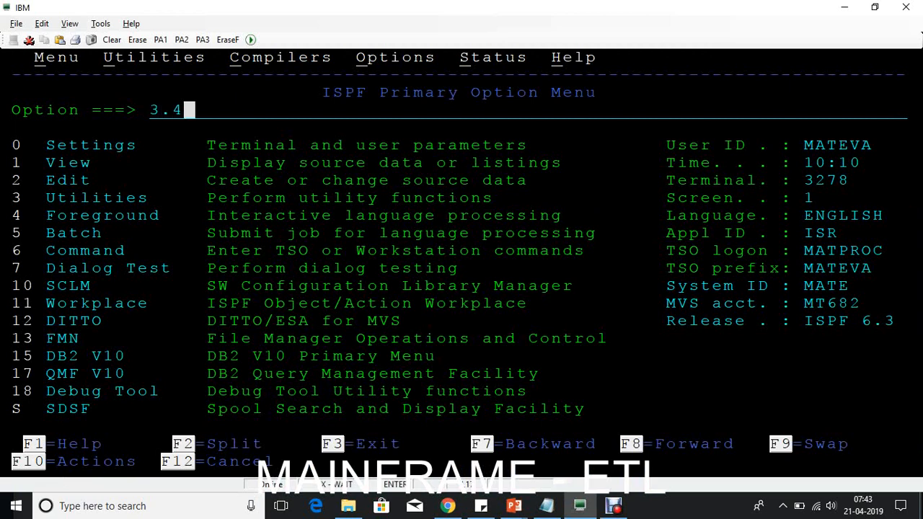
pyautogui.press('enter')
pyautogui.write('MATEVA.PS.ORDER1')
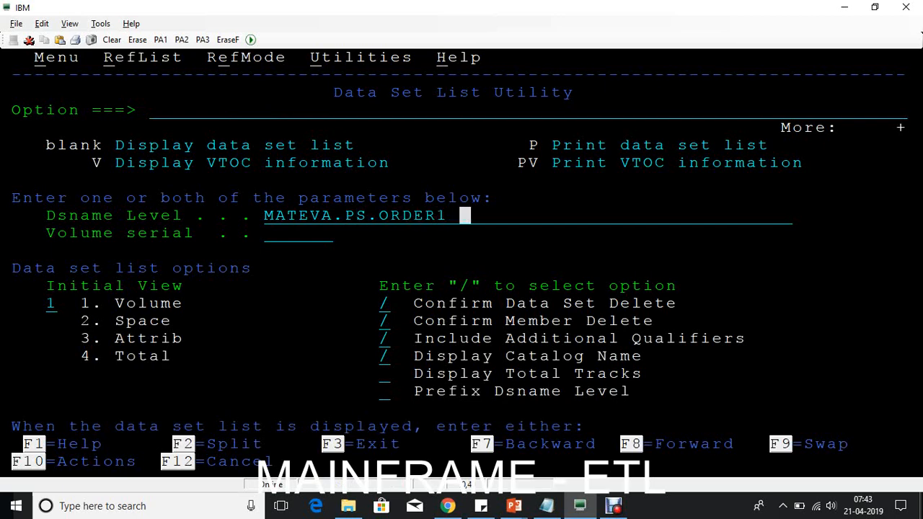
pyautogui.press('Enter')
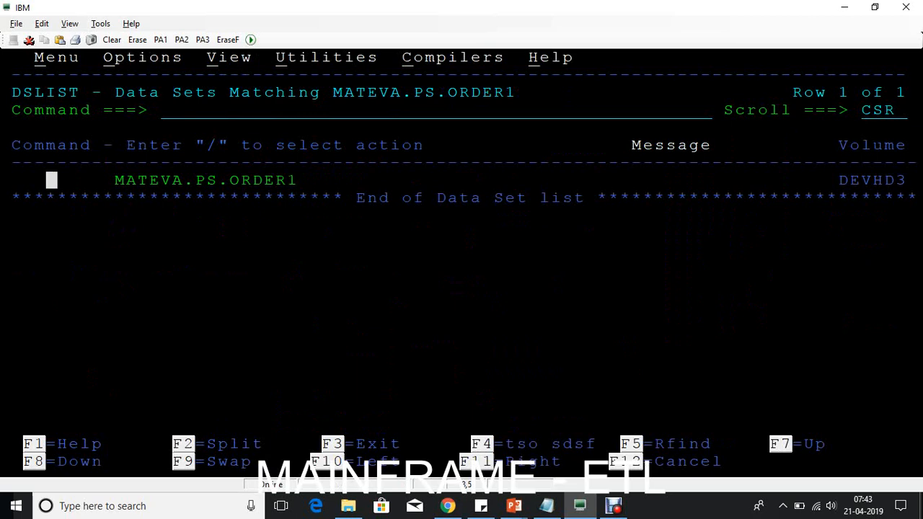
# - Enter line command S beside MATEVA.PS.ORDER1 to show its Data Set Information
pyautogui.write('S')
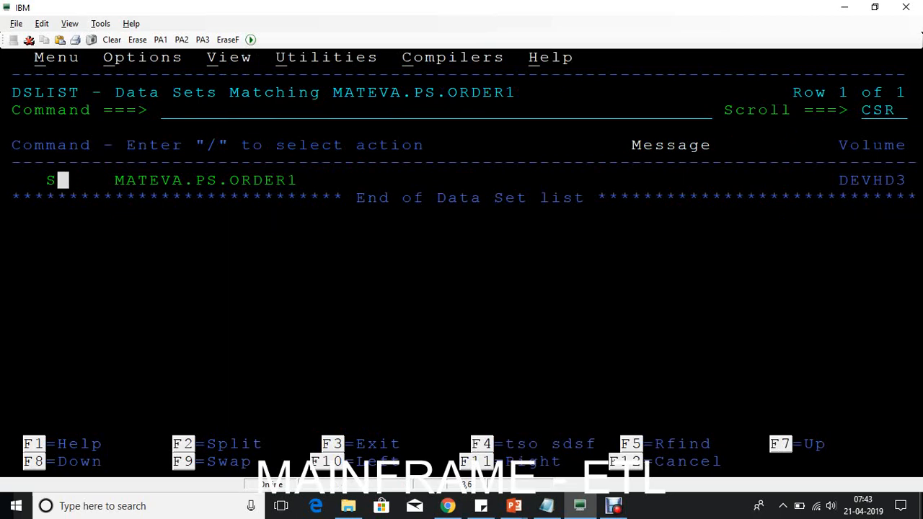
pyautogui.write('S')
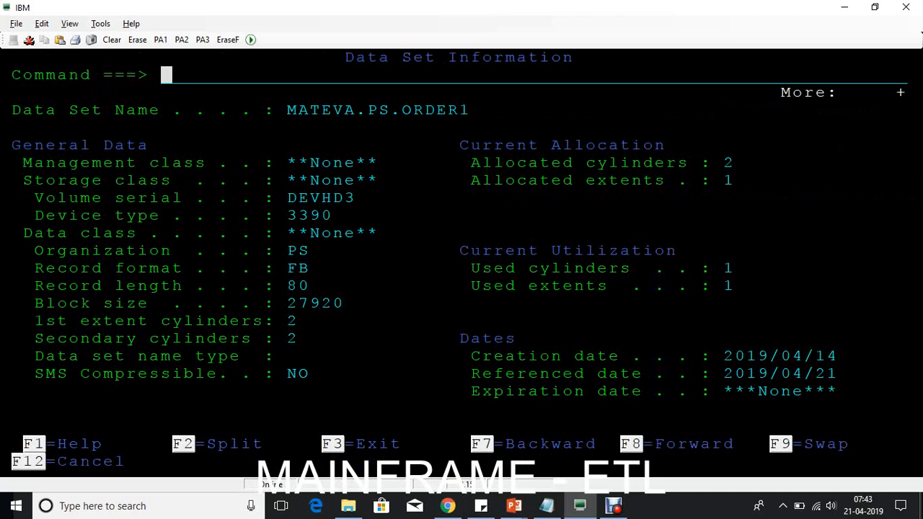